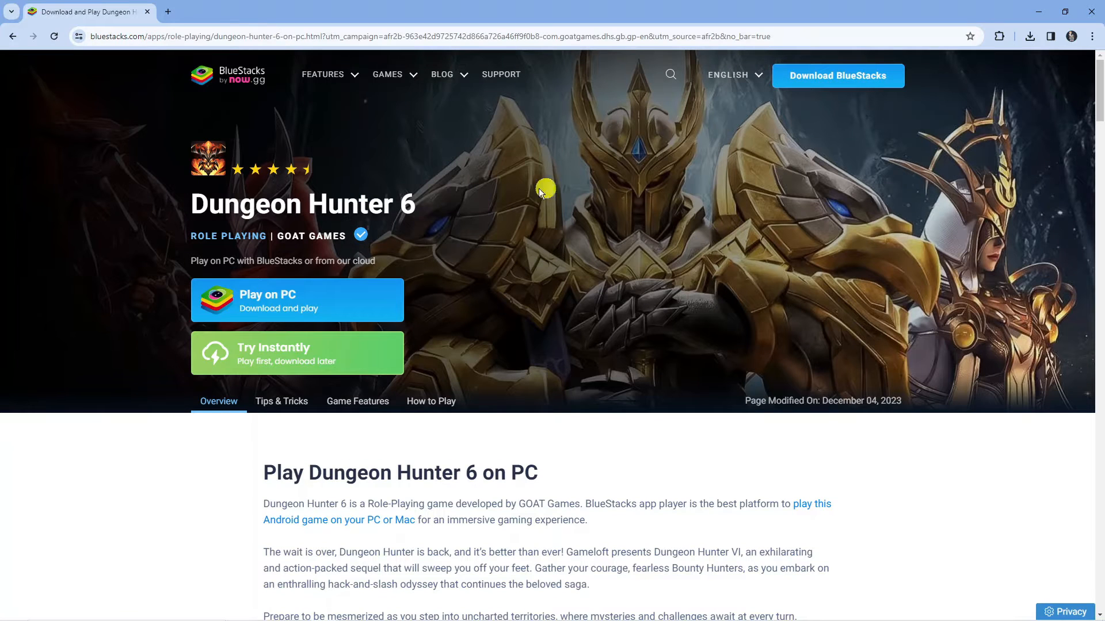
mouse_move(519, 222)
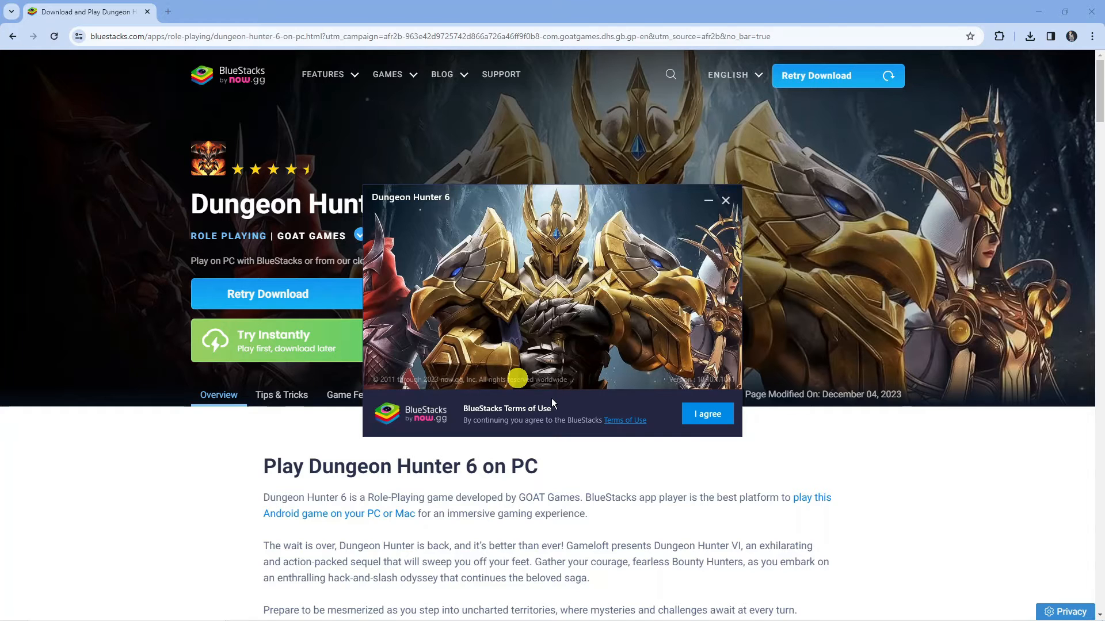
mouse_move(556, 400)
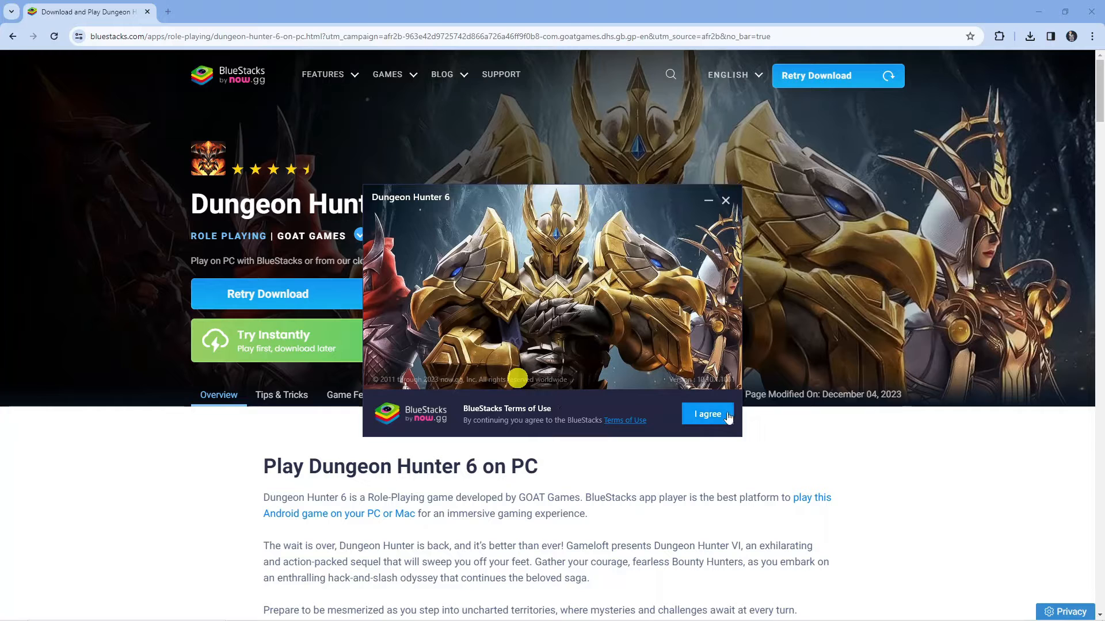
Step: Accept the BlueStacks Terms of Use and start downloading BlueStacks with Dungeon Hunter 6
click(708, 413)
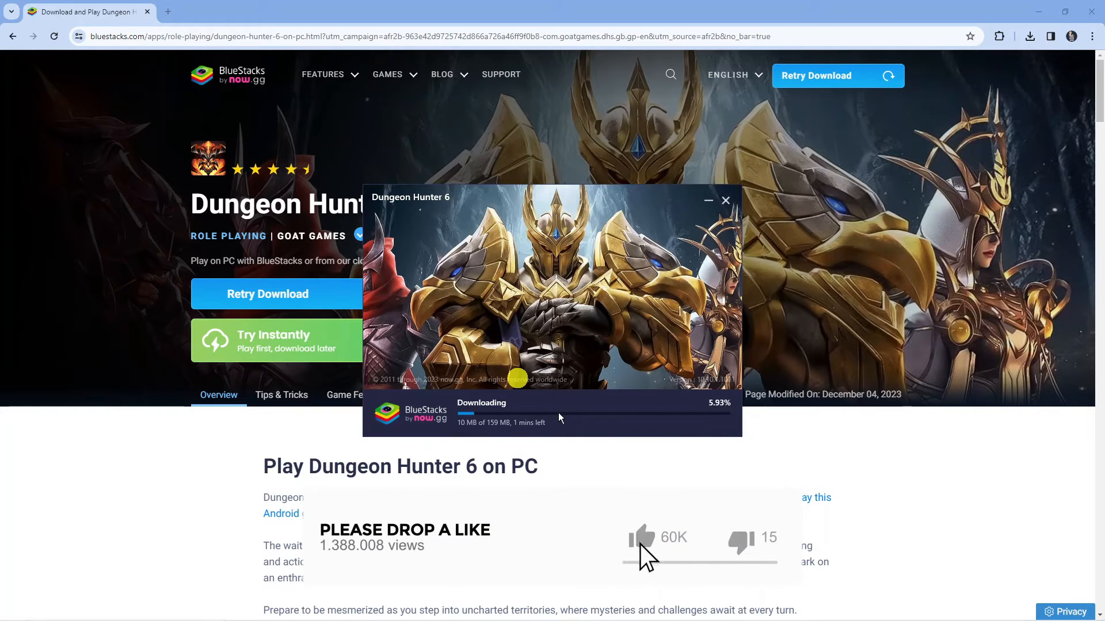
click(640, 536)
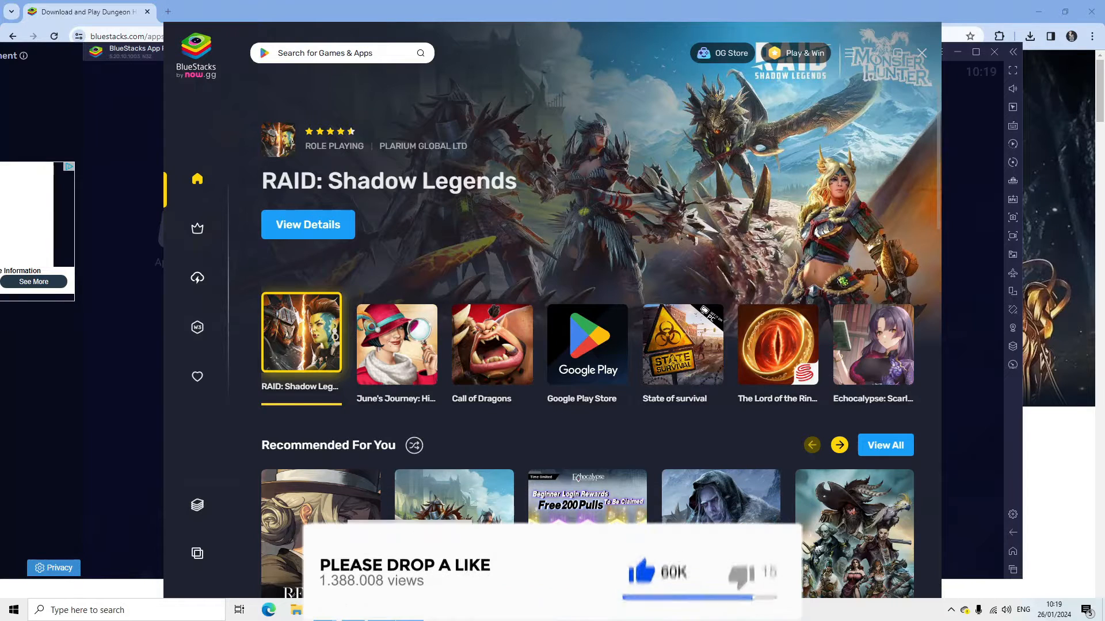
Step: Type 'Honkai: Star Rail', then choose Install from Google Play for Dungeon Hunter 6
text(Honkai: Star Rail)
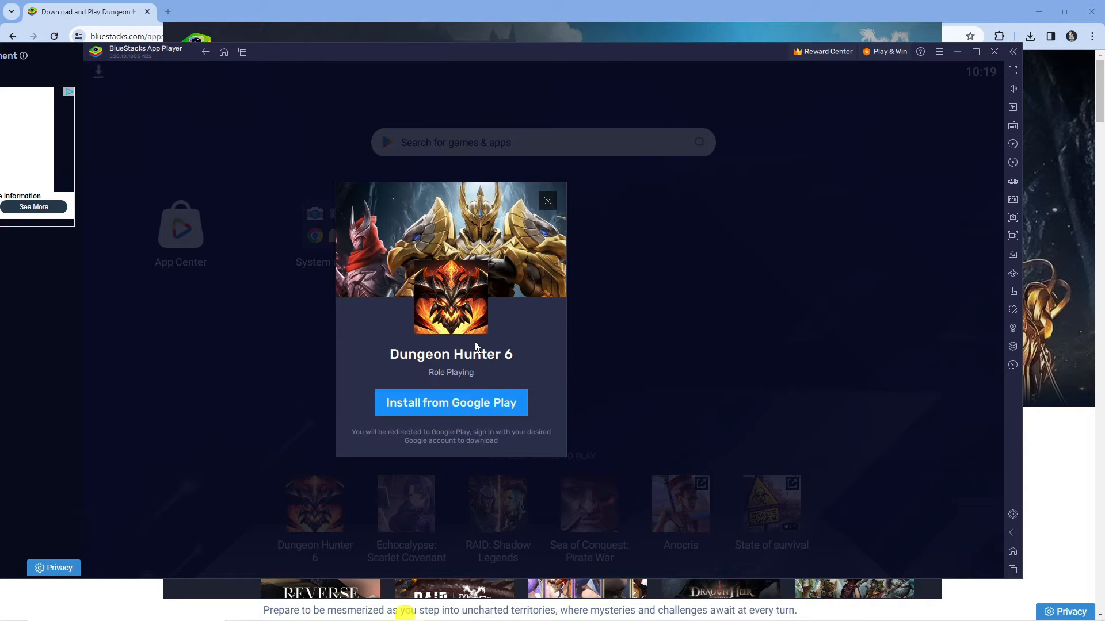
click(547, 201)
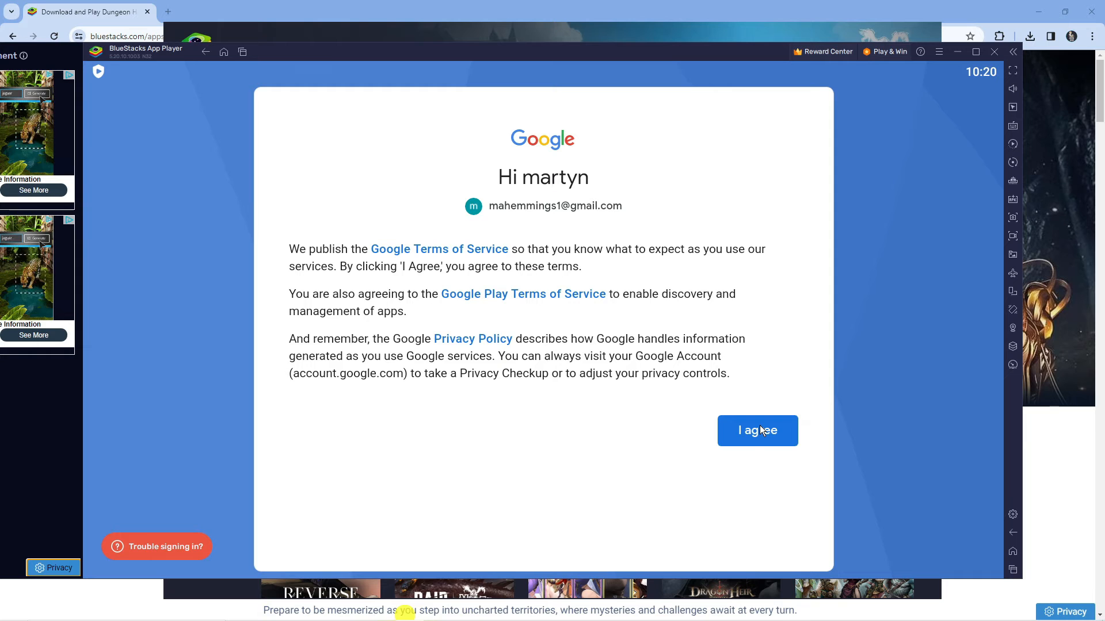
Step: Agree to Google's Terms of Service so the 662 MB Dungeon Hunter 6 download begins
click(757, 430)
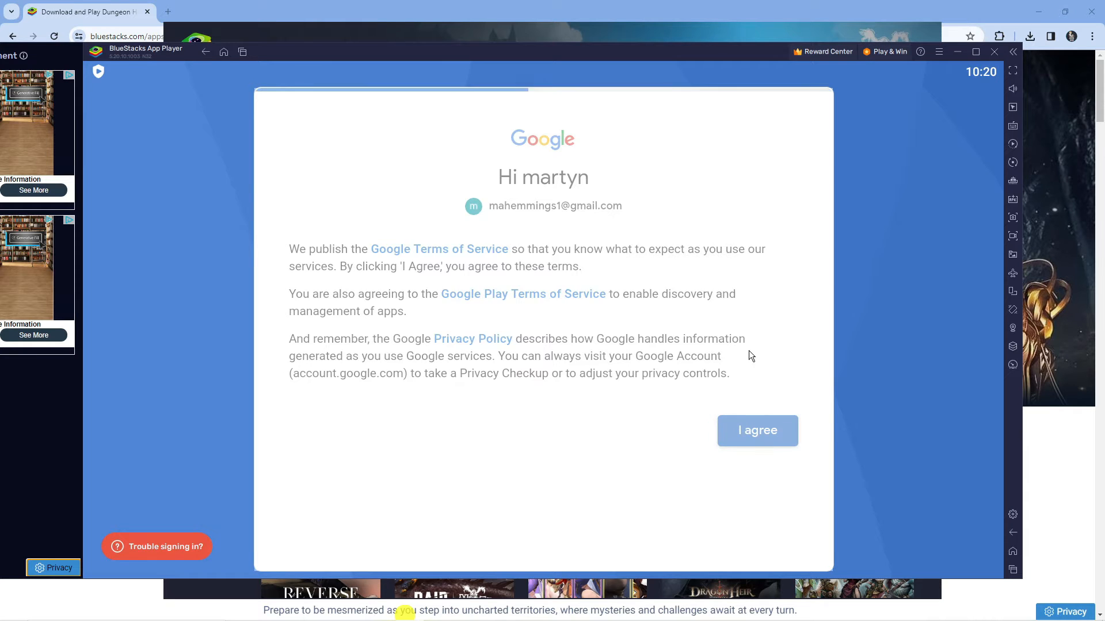
click(757, 431)
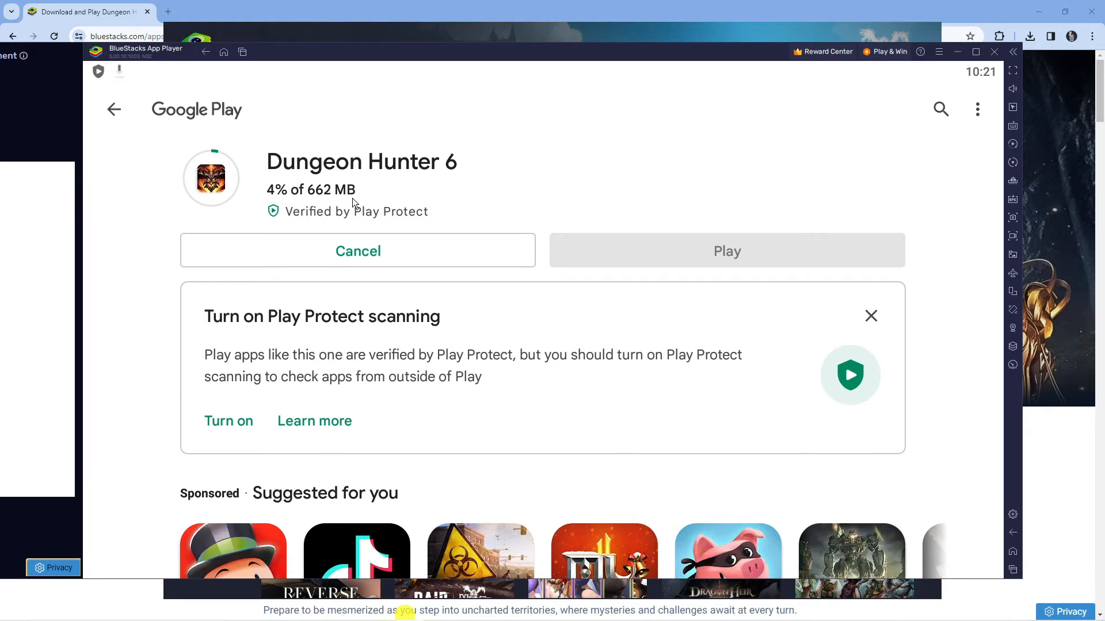
mouse_move(381, 199)
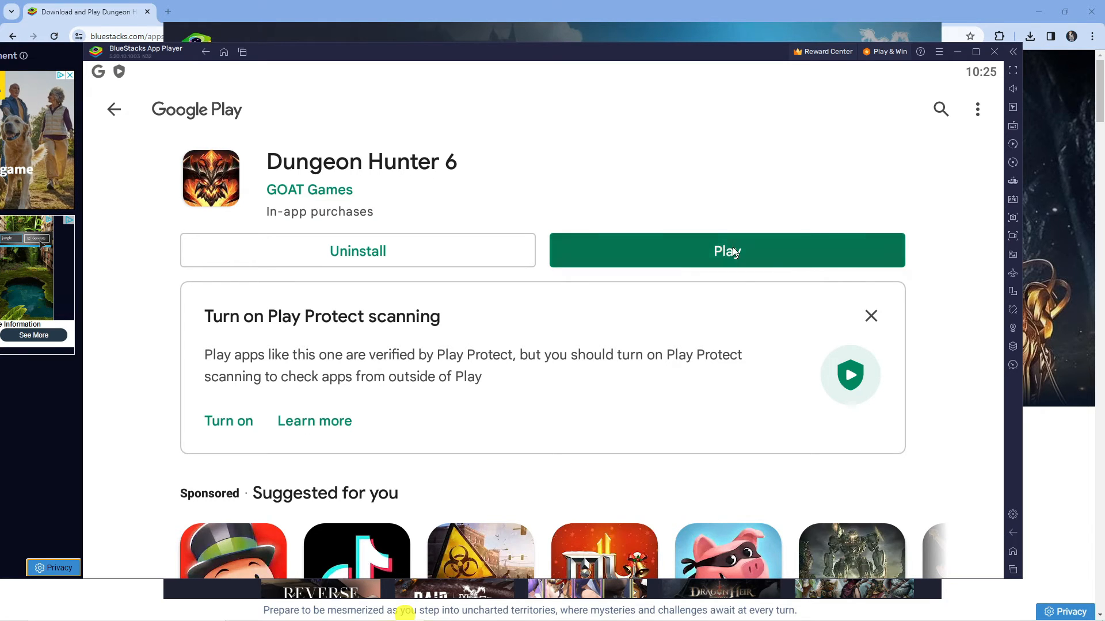
Step: Launch Dungeon Hunter 6 from its Google Play page once installation finishes
click(726, 250)
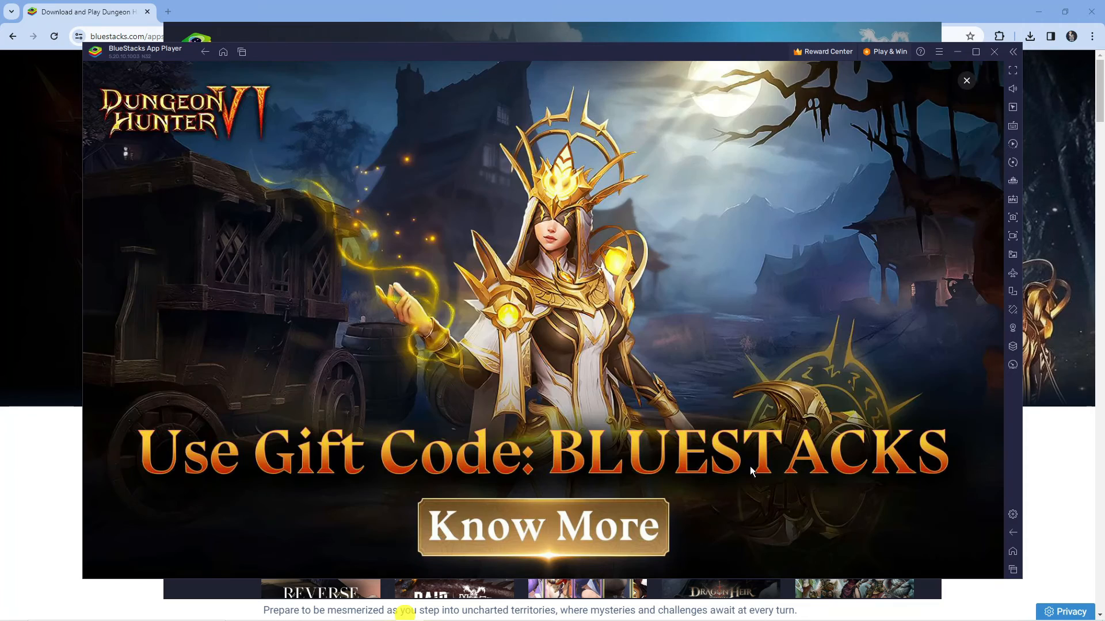
Step: Close the BlueStacks gift-code banner and let the game update to version 795
click(966, 81)
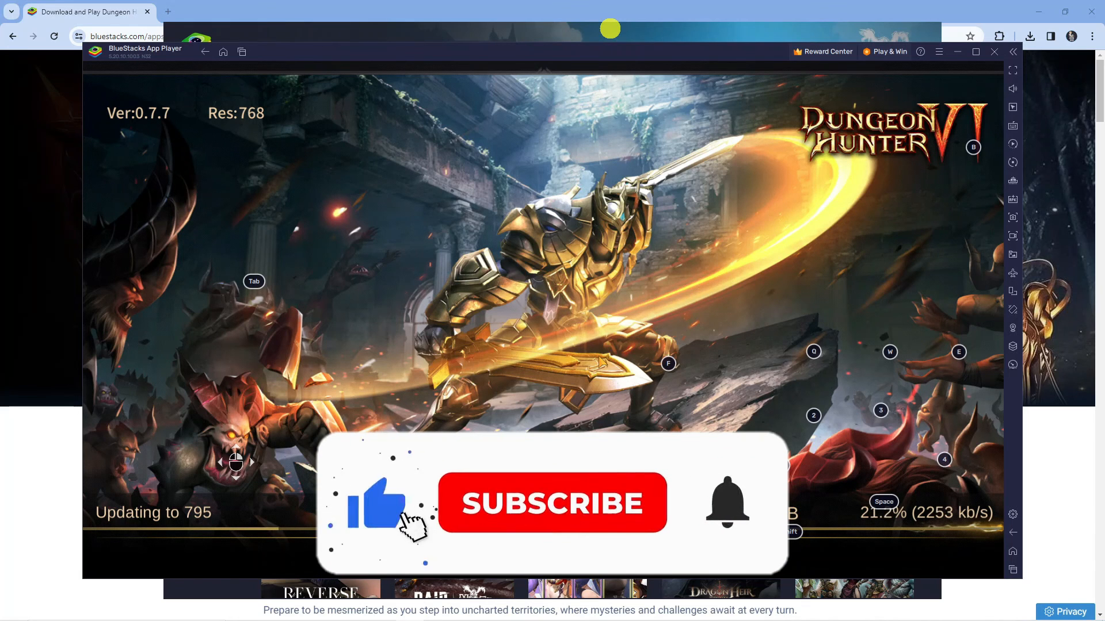
click(552, 502)
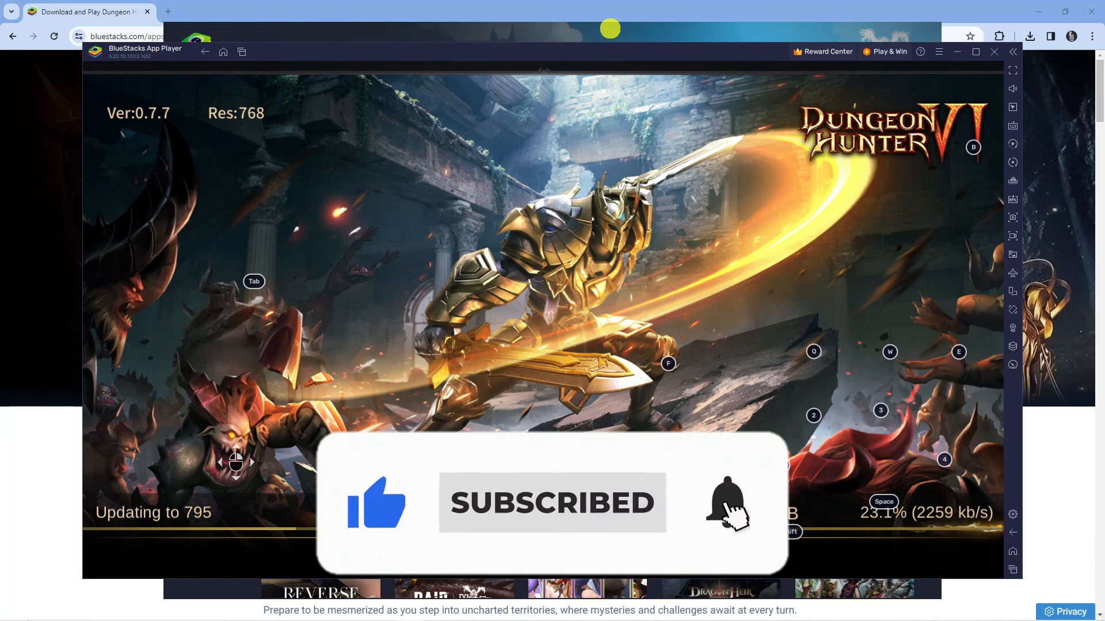